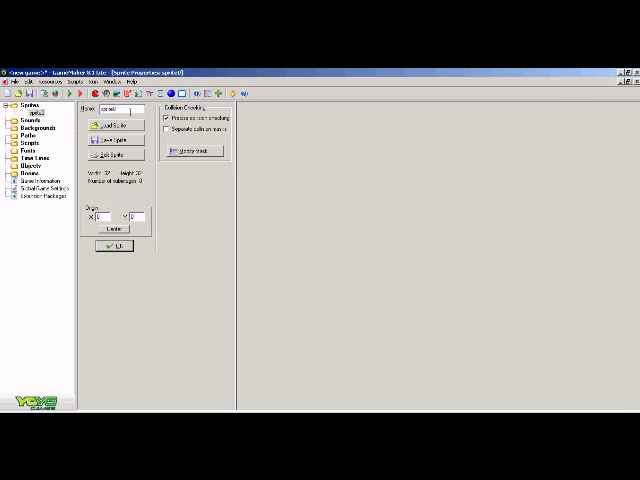
Load the Ichigo image into the new sprite and confirm the finished sprite.
{"action": "left_click", "coordinate": [116, 128]}
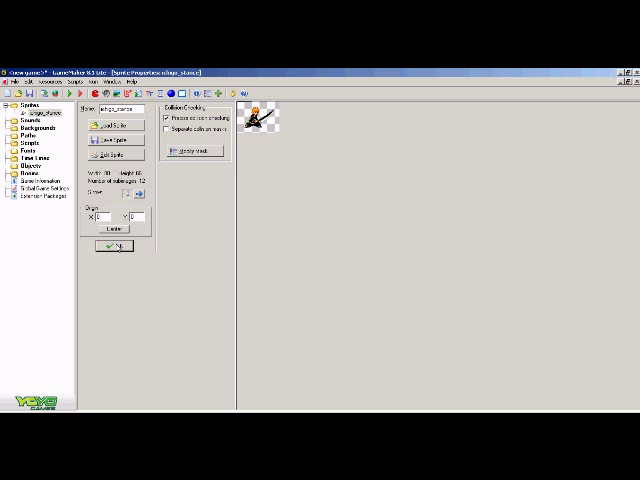
{"action": "left_click", "coordinate": [110, 246]}
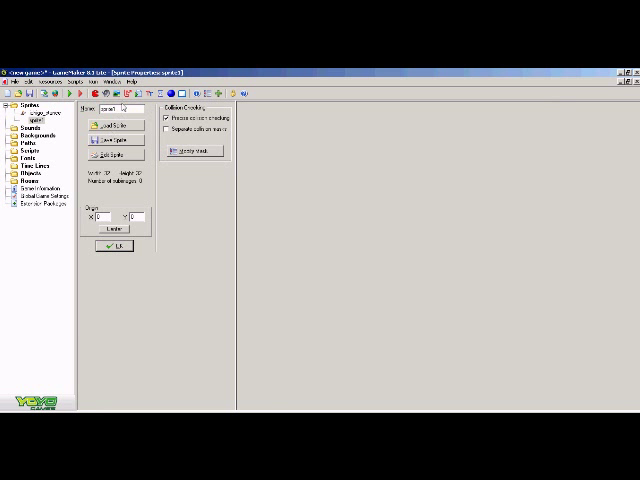
Load the chosen Ichigo image into the sprite and bring up the image chooser for the next one.
{"action": "left_click", "coordinate": [114, 120]}
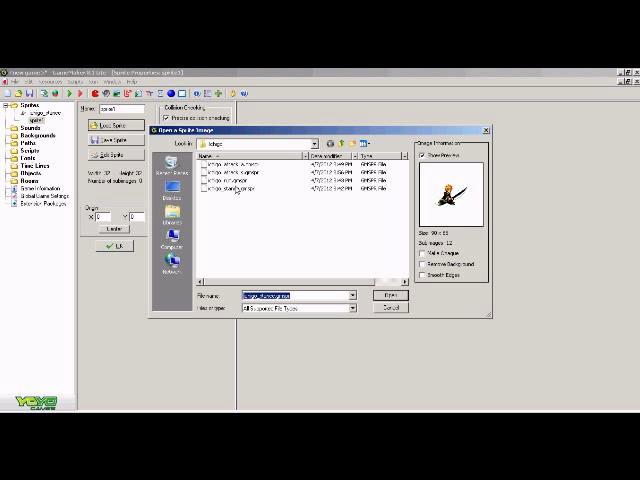
{"action": "left_click", "coordinate": [388, 294]}
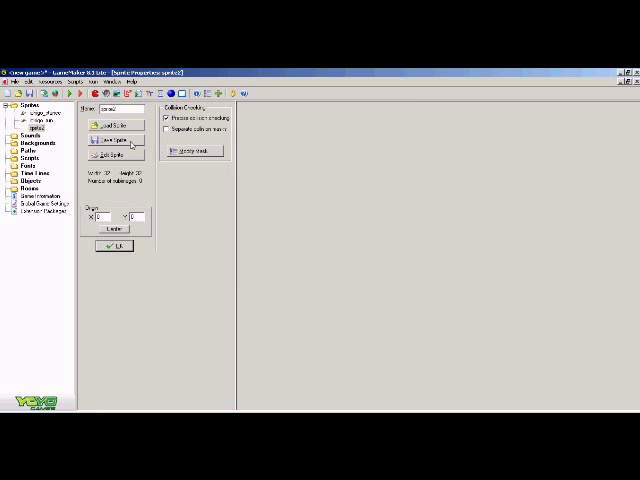
{"action": "left_click", "coordinate": [116, 126]}
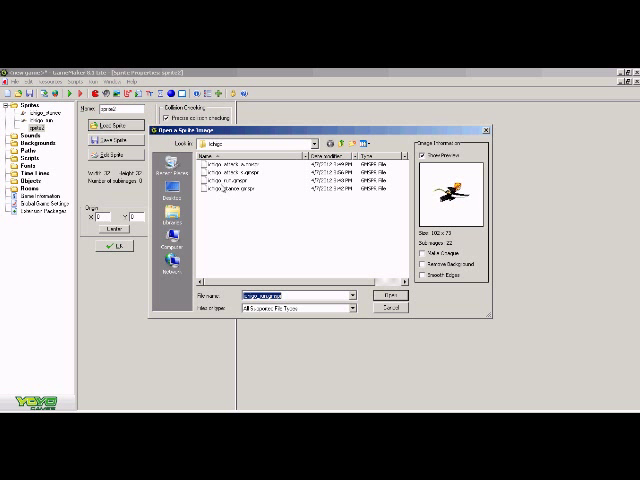
Load the running Ichigo image and mirror every frame in the sprite editor.
{"action": "left_click", "coordinate": [388, 296]}
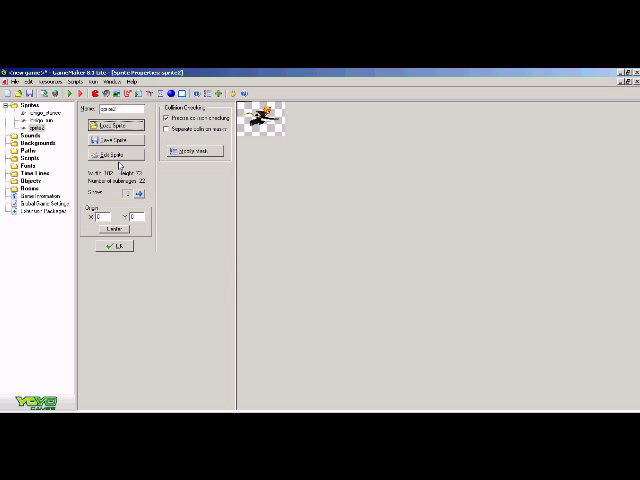
{"action": "left_click", "coordinate": [116, 156]}
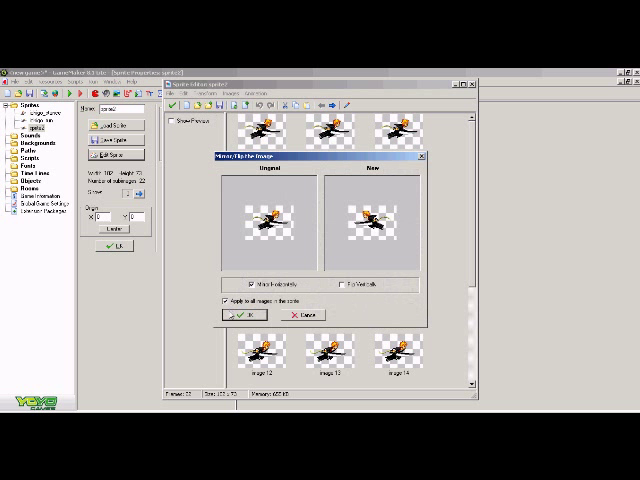
{"action": "left_click", "coordinate": [236, 312]}
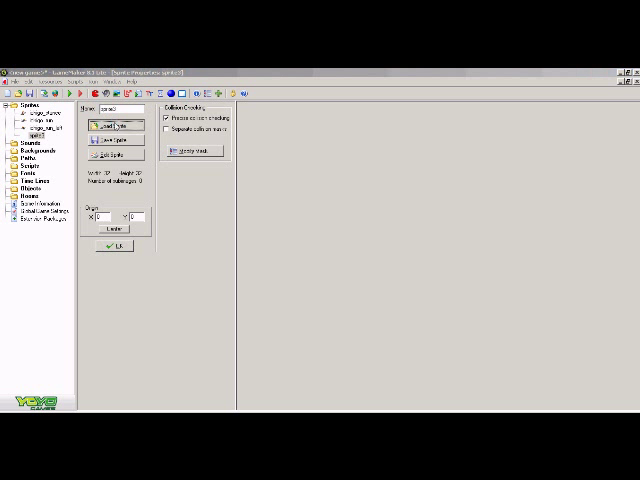
Load an Ichigo image into the newest sprite and bring its frames up for editing.
{"action": "left_click", "coordinate": [112, 122]}
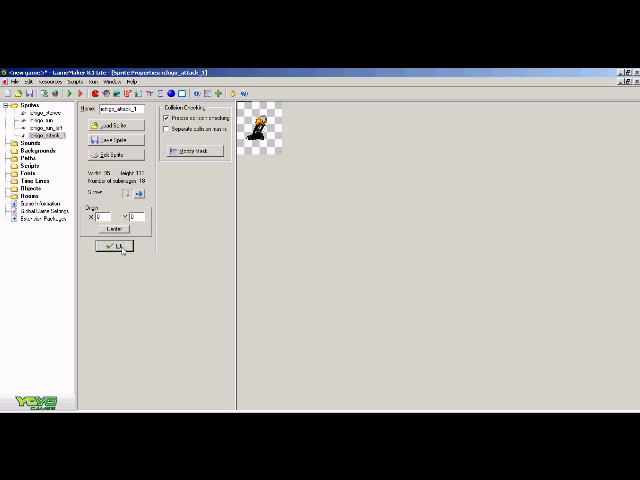
{"action": "left_click", "coordinate": [112, 246]}
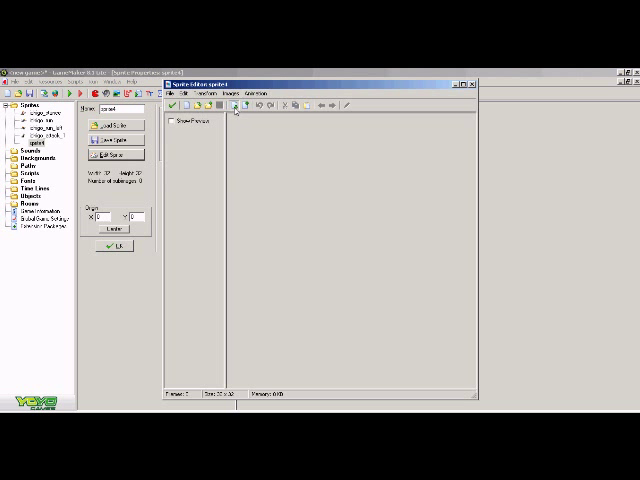
{"action": "left_click", "coordinate": [120, 154]}
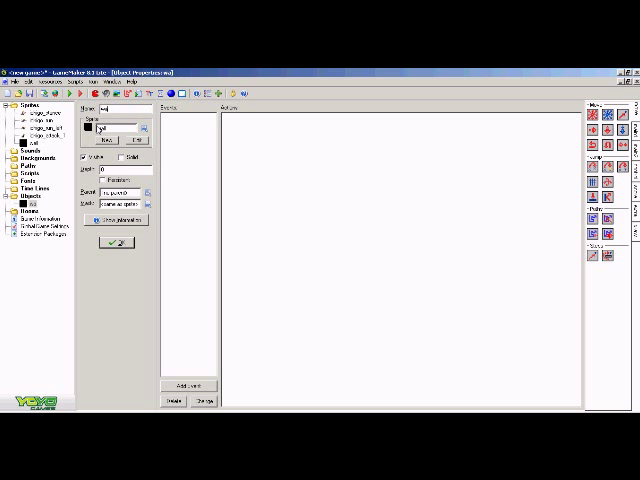
Assign one of the Ichigo sprites to the new object.
{"action": "left_click", "coordinate": [118, 158]}
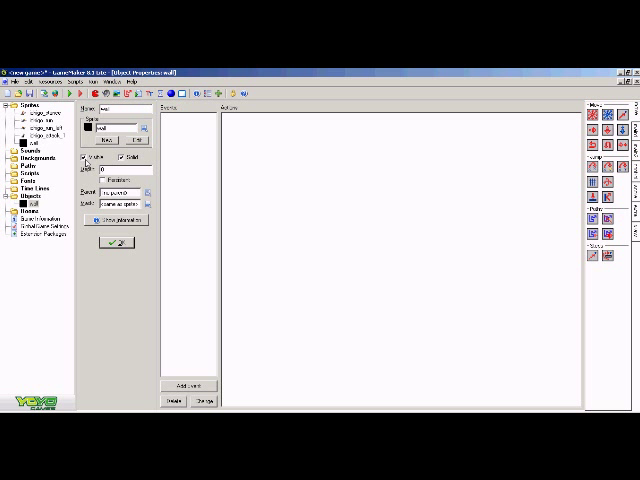
{"action": "mouse_move", "coordinate": [88, 158]}
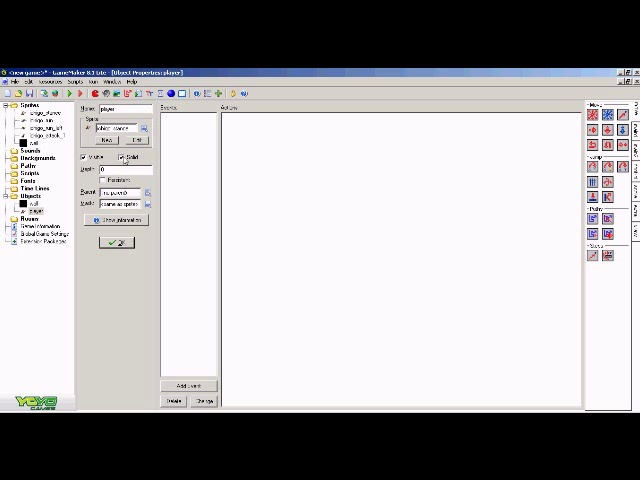
{"action": "mouse_move", "coordinate": [382, 180]}
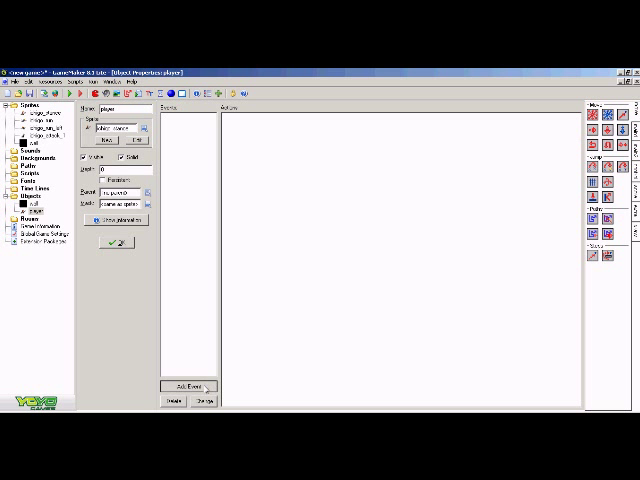
Add a new event to the player object.
{"action": "left_click", "coordinate": [184, 388]}
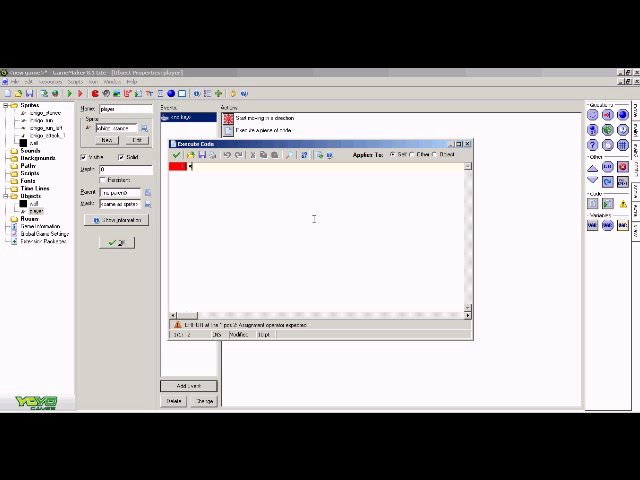
Enter the keyboard event's movement script in the code editor.
{"action": "type", "text": "text"}
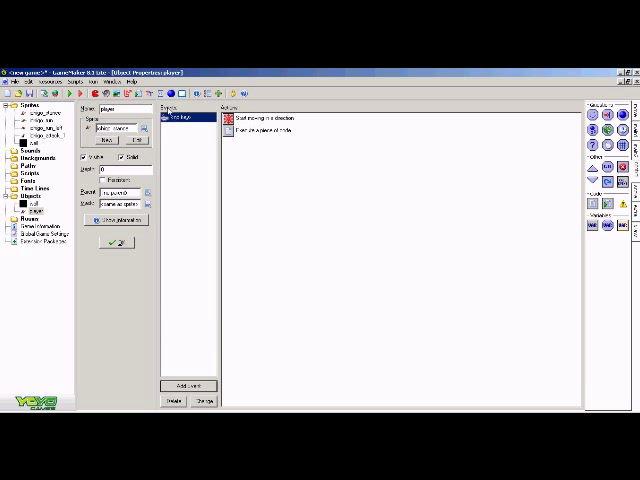
Add a second keyboard event for running to the player object.
{"action": "left_click", "coordinate": [180, 384]}
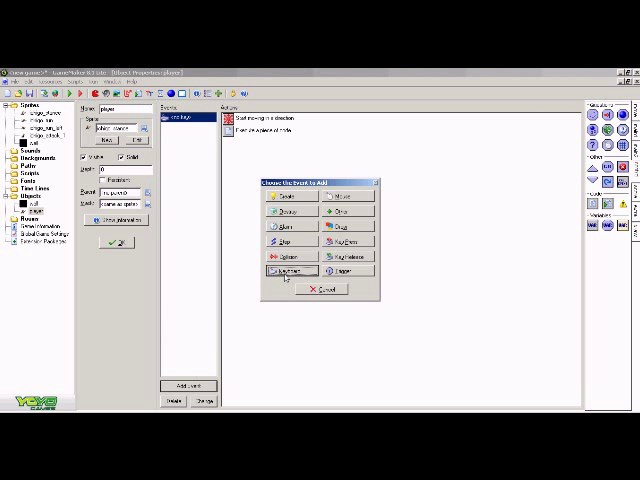
{"action": "left_click", "coordinate": [284, 272]}
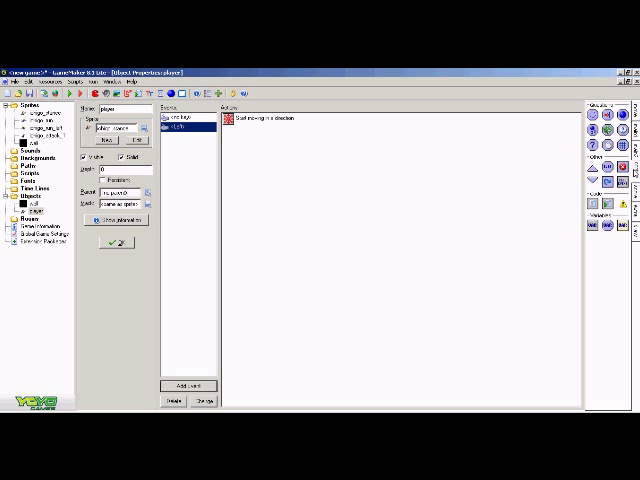
{"action": "mouse_move", "coordinate": [520, 236]}
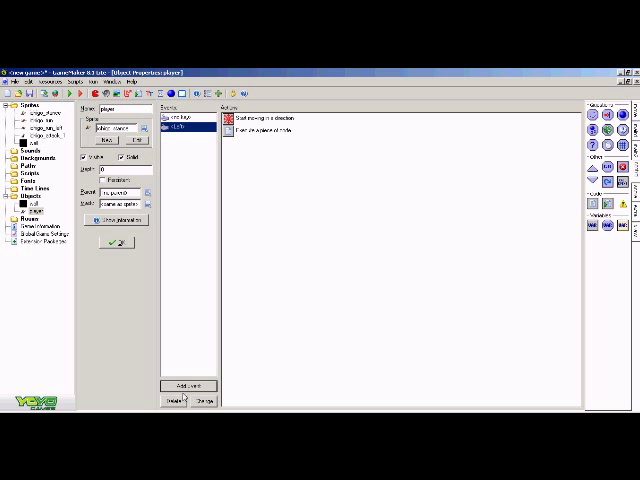
Add a third event and set its fixed movement direction.
{"action": "left_click", "coordinate": [180, 374]}
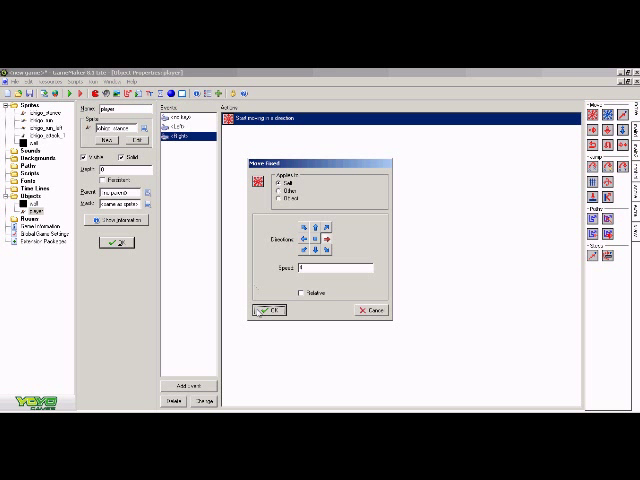
{"action": "left_click", "coordinate": [268, 310]}
{"action": "type", "text": "sprite_index=ichigo_"}
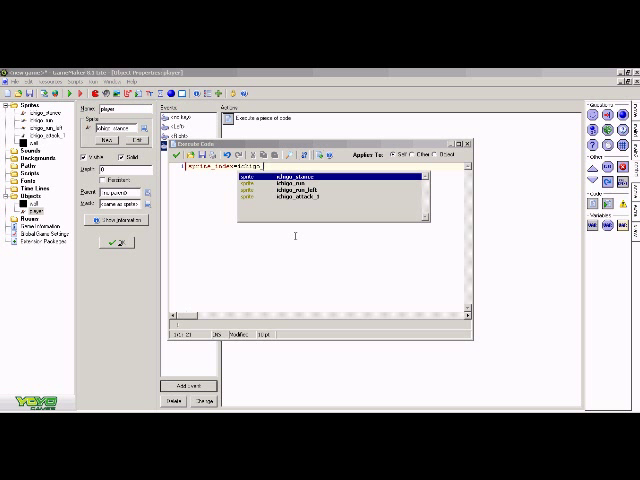
Insert the Ichigo attack sprite into the event's code.
{"action": "left_click", "coordinate": [330, 208]}
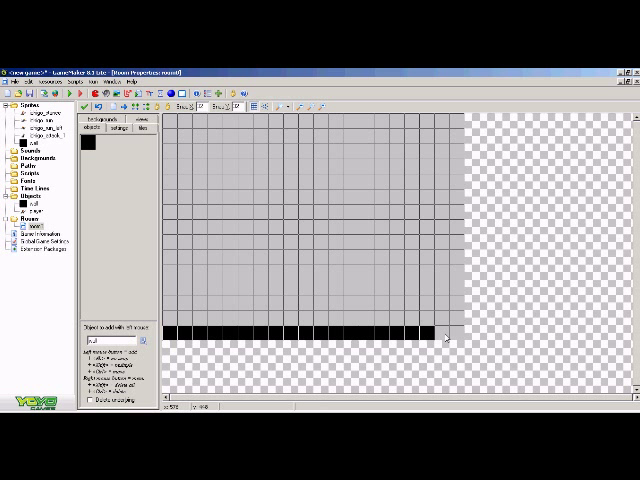
Place the remaining wall blocks along the room's bottom row and bring up the game's folder.
{"action": "left_click", "coordinate": [456, 310]}
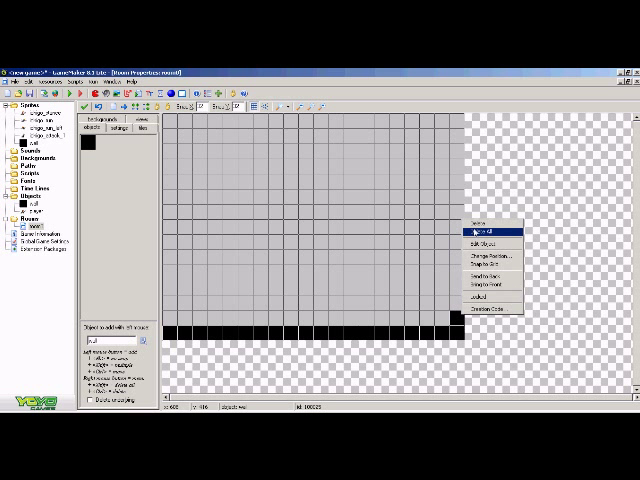
{"action": "left_click", "coordinate": [478, 230]}
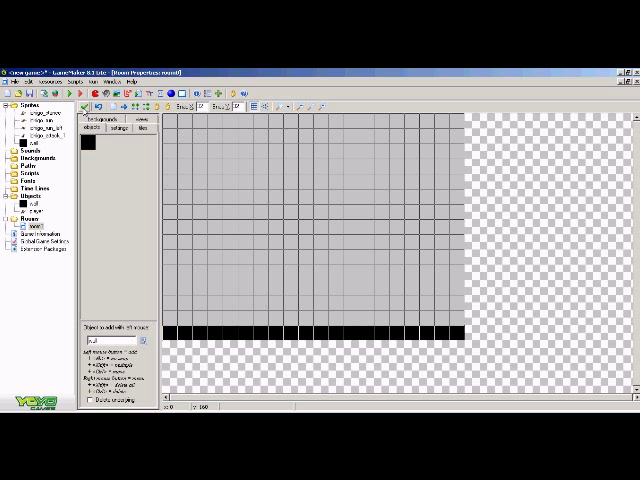
{"action": "mouse_move", "coordinate": [90, 108]}
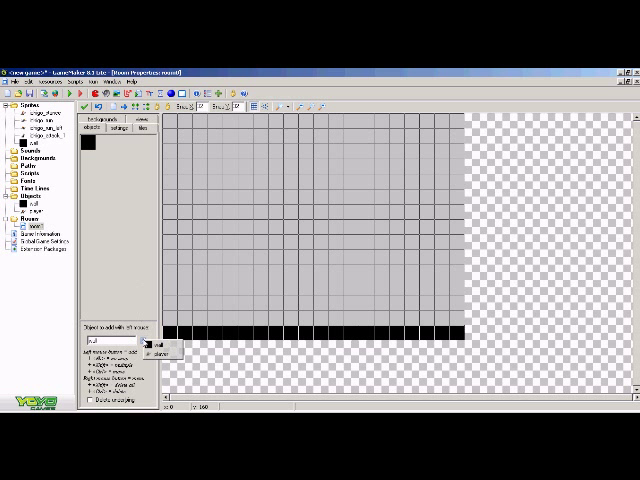
{"action": "left_click", "coordinate": [198, 294]}
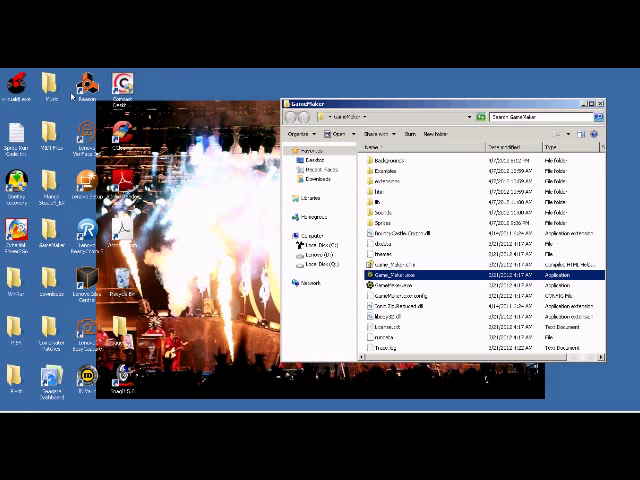
Run the built game executable from its Explorer folder.
{"action": "double_click", "coordinate": [404, 278]}
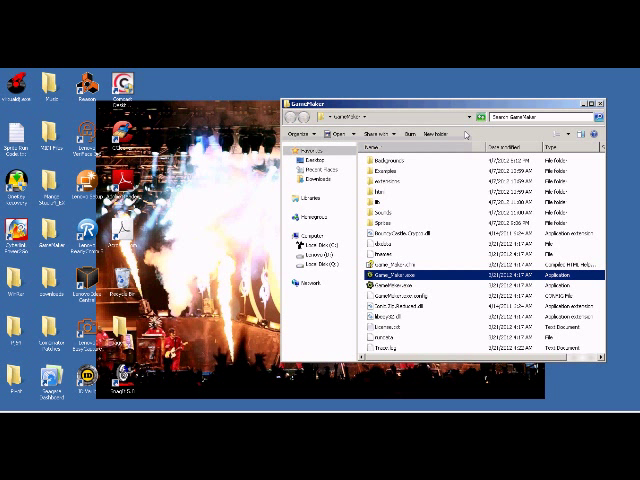
{"action": "double_click", "coordinate": [392, 276]}
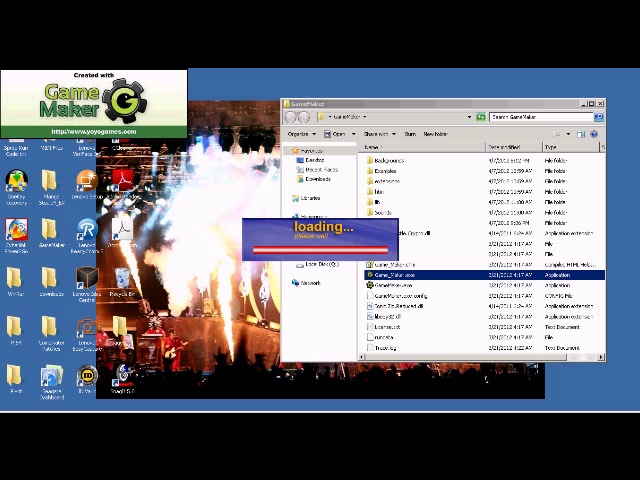
Start the level so Ichigo stands on the wall floor, ready to run and attack.
{"action": "double_click", "coordinate": [380, 272]}
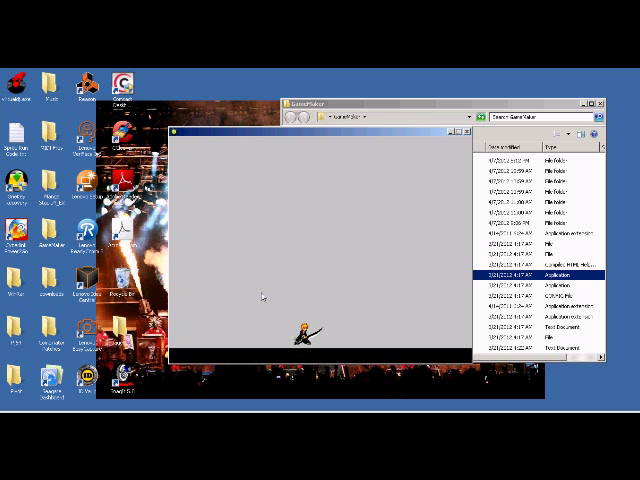
{"action": "mouse_move", "coordinate": [410, 184]}
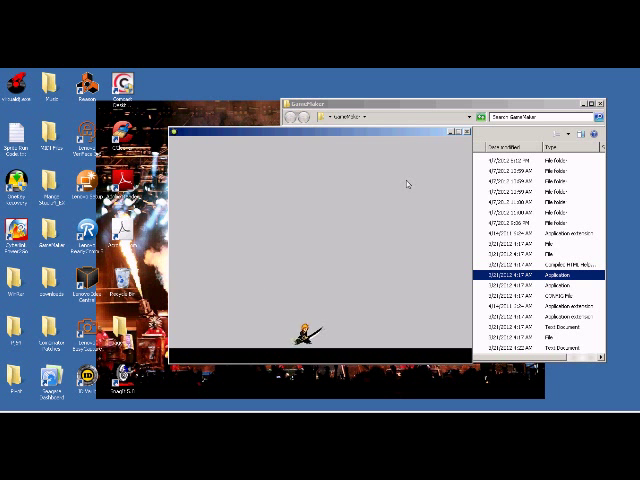